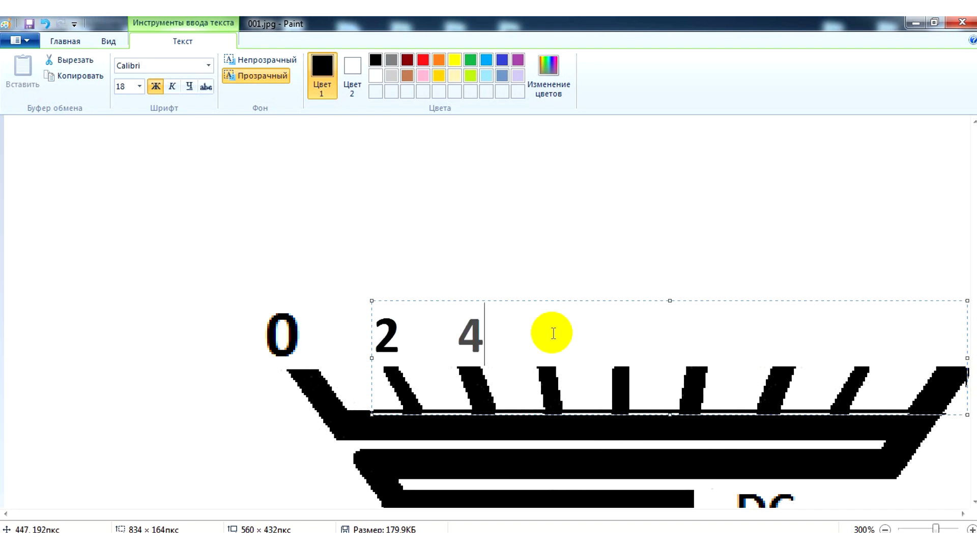
pyautogui.write('6 8')
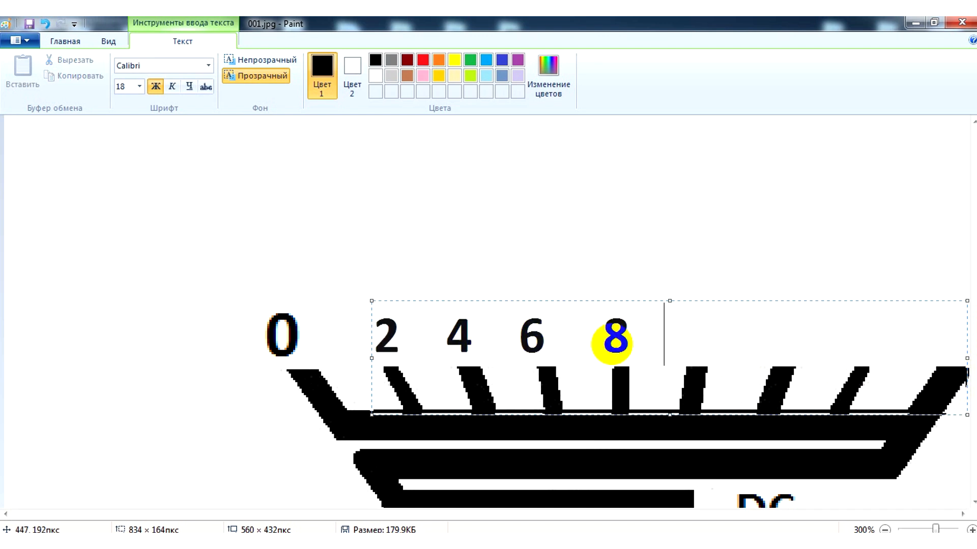
pyautogui.write('10 12 14')
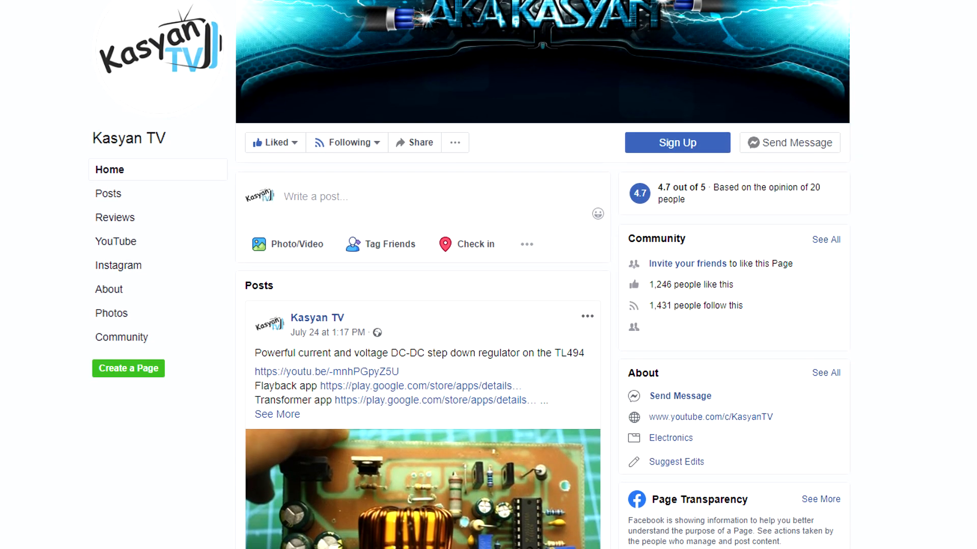
pyautogui.scroll(-3)
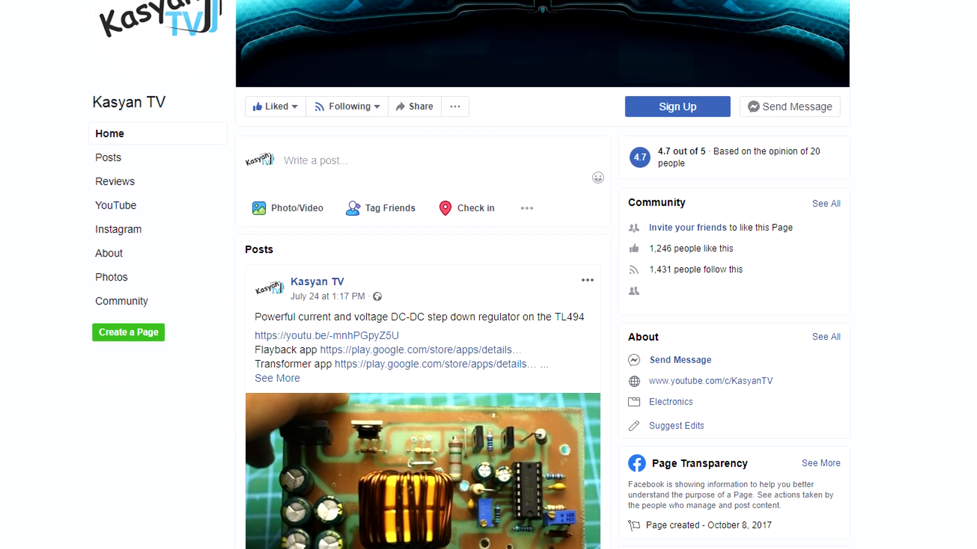